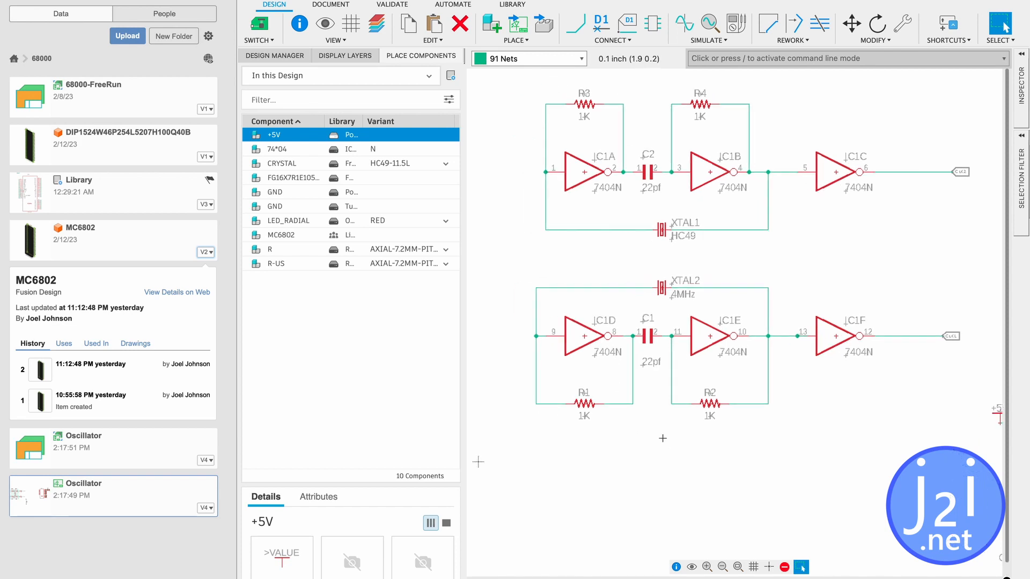
pyautogui.scroll(-3)
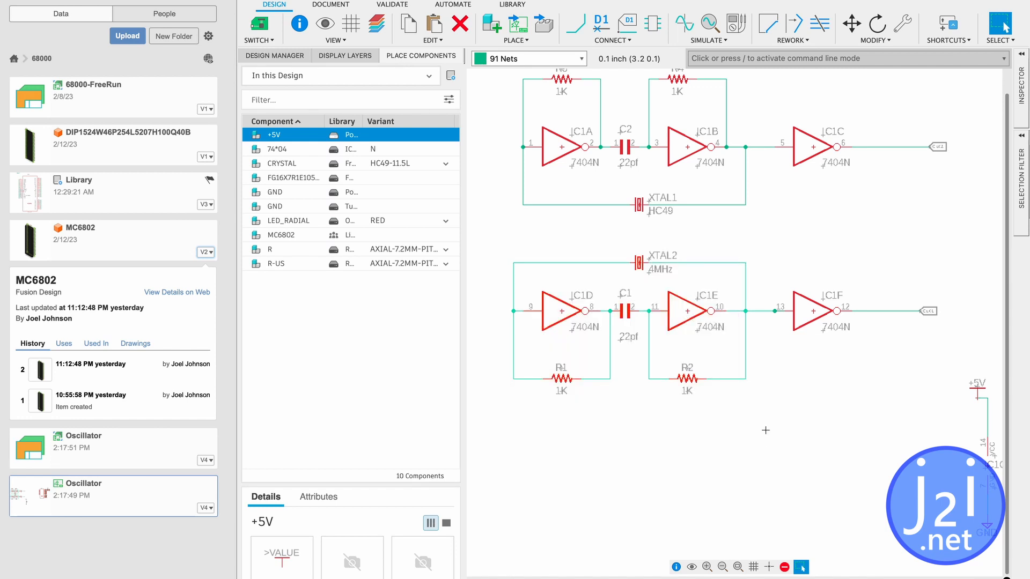
pyautogui.moveTo(765, 361)
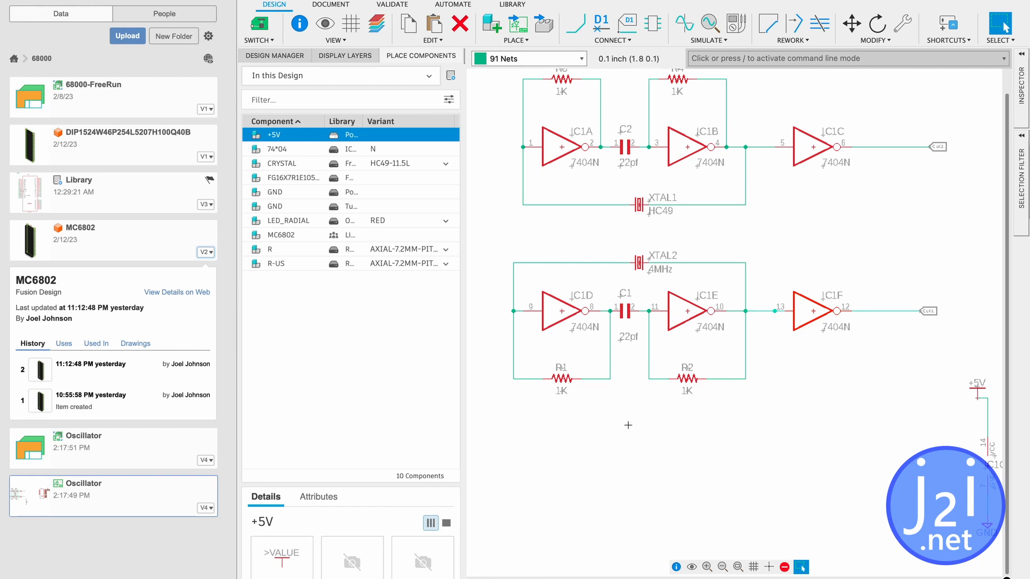
pyautogui.moveTo(712, 393)
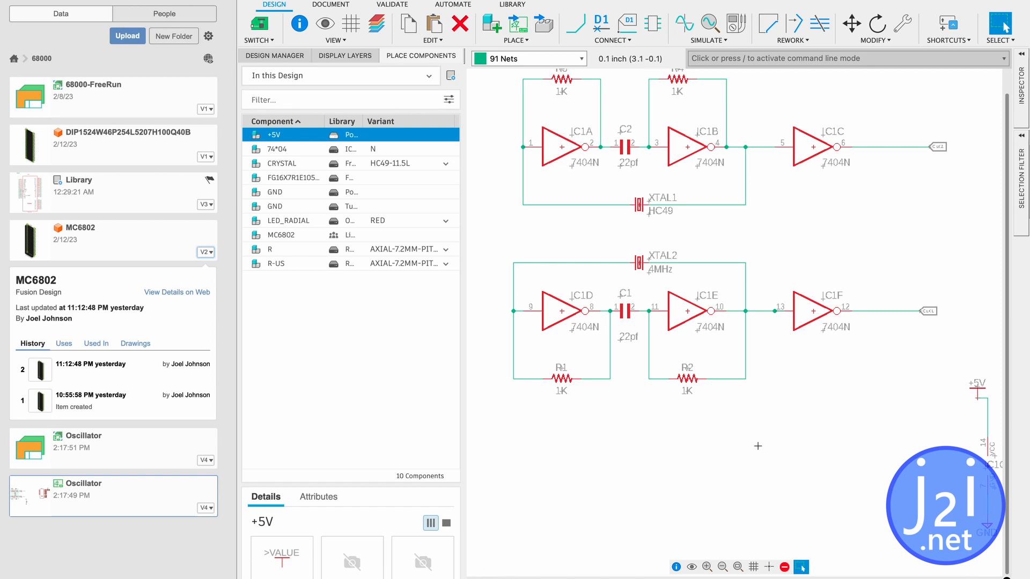
pyautogui.moveTo(739, 435)
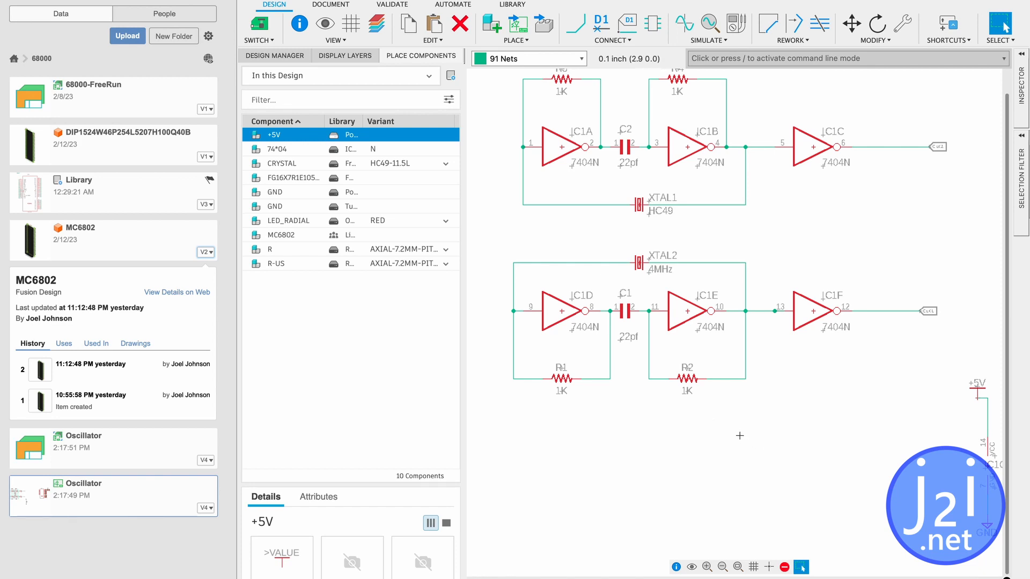
pyautogui.moveTo(777, 414)
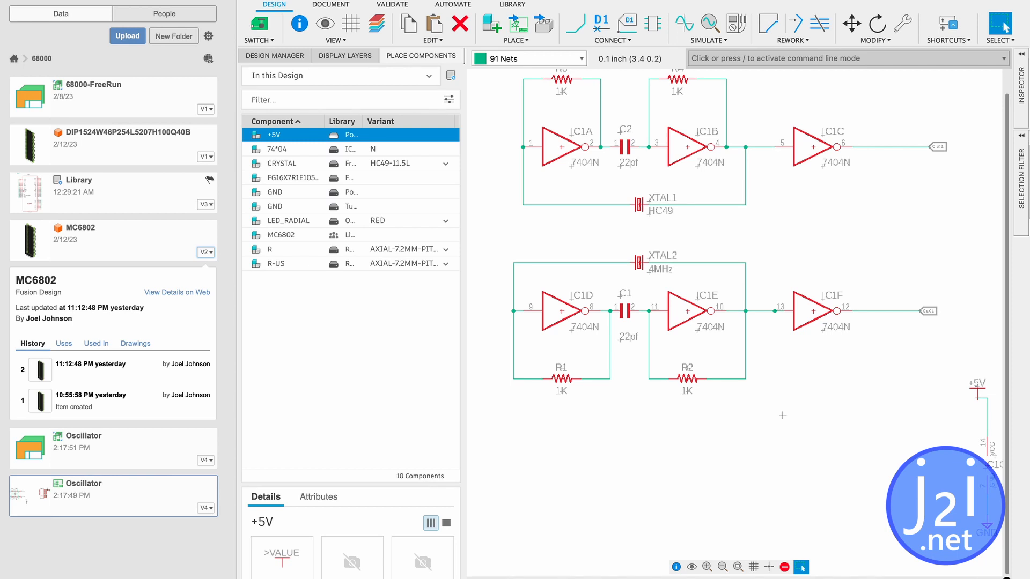
pyautogui.moveTo(825, 405)
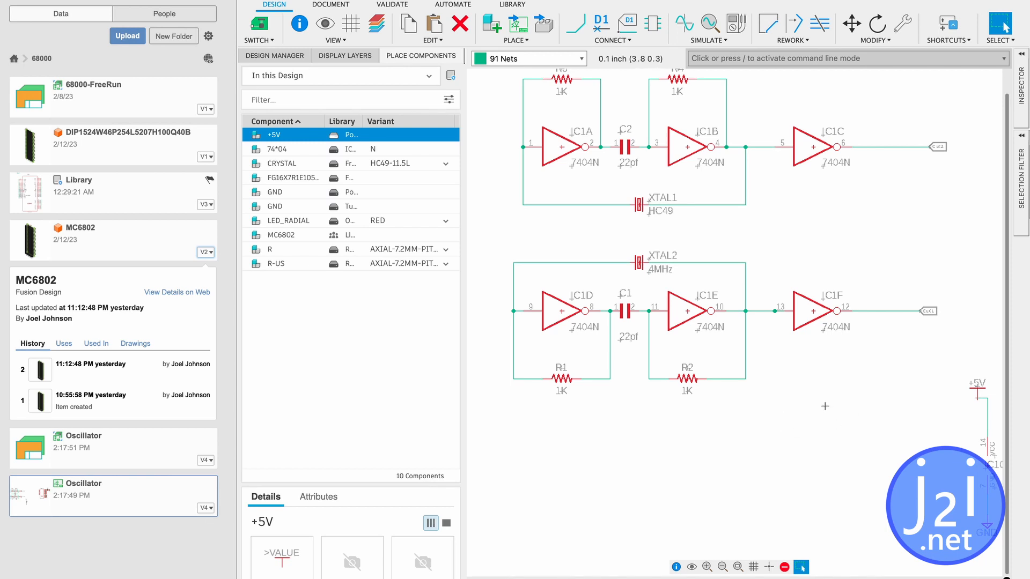
pyautogui.moveTo(836, 407)
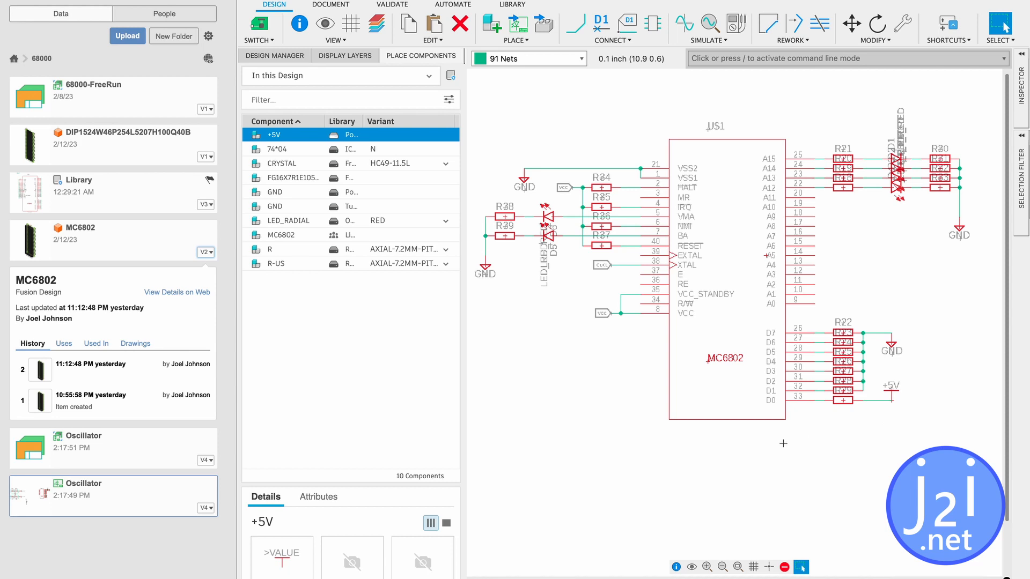
pyautogui.moveTo(575, 201)
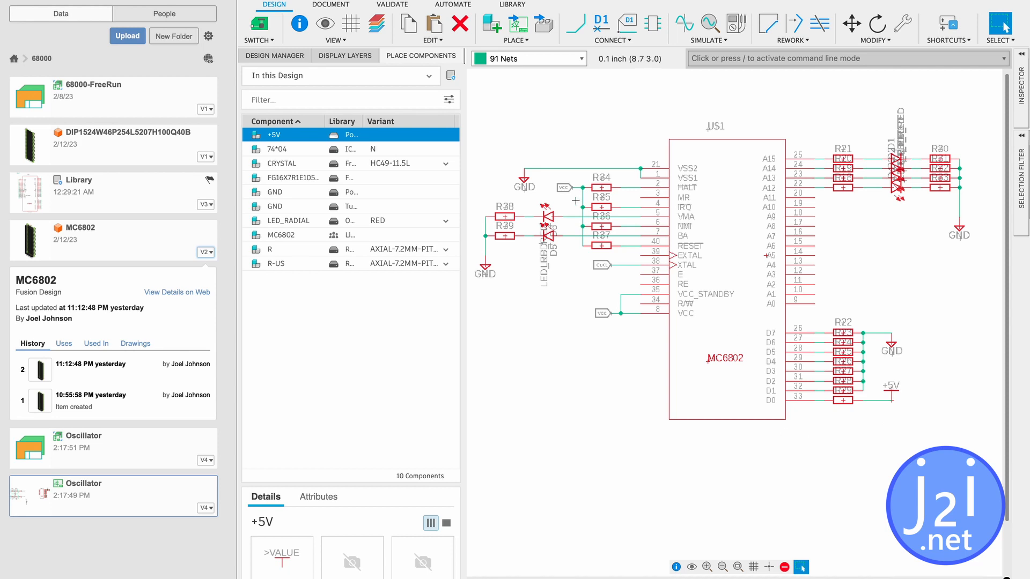
pyautogui.moveTo(501, 285)
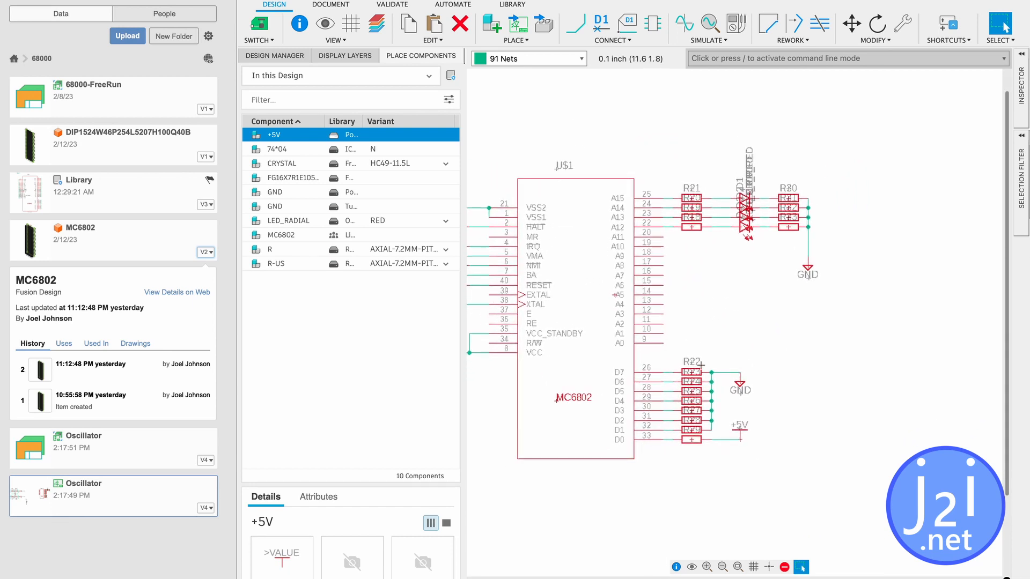
pyautogui.moveTo(699, 367)
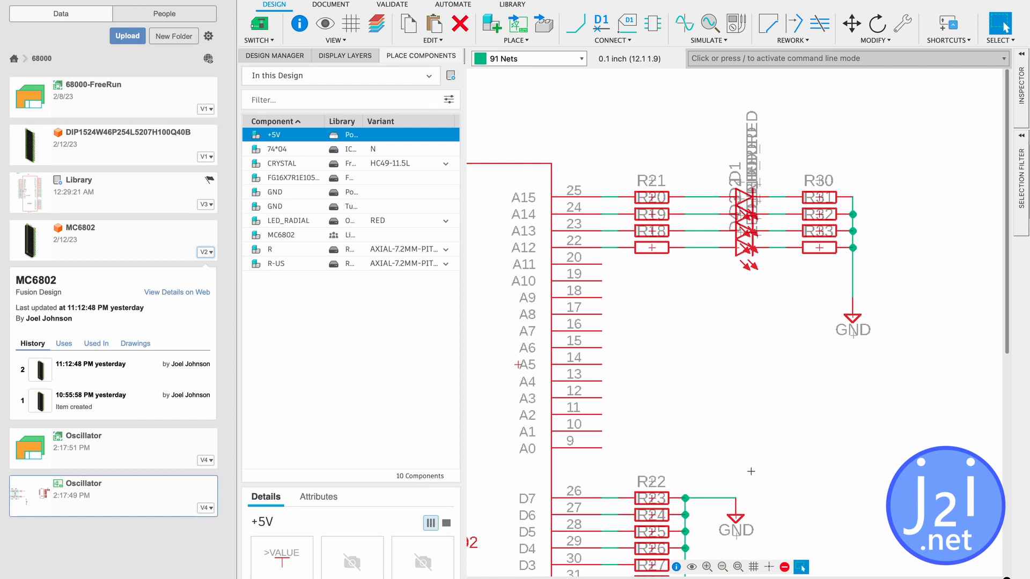
pyautogui.scroll(-3)
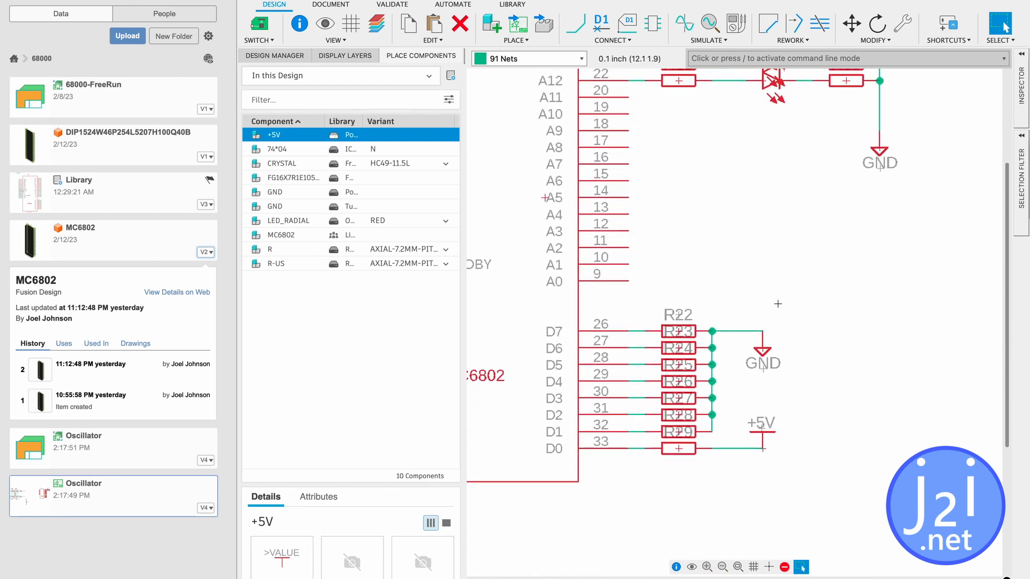